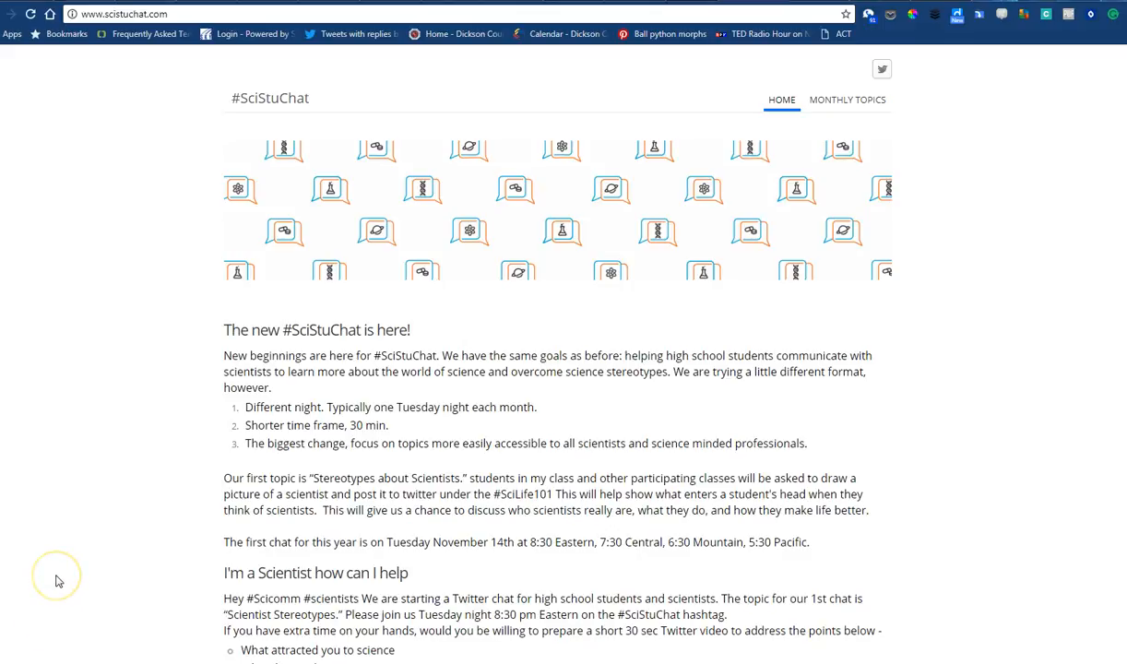
mouse_move(58, 579)
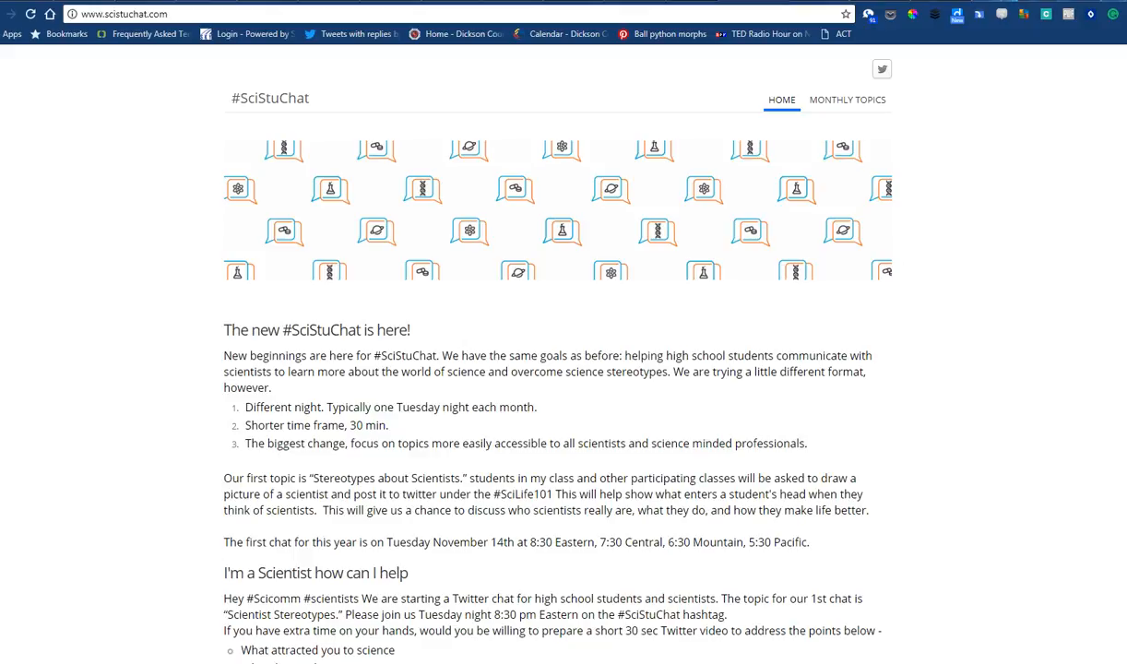
mouse_move(544, 367)
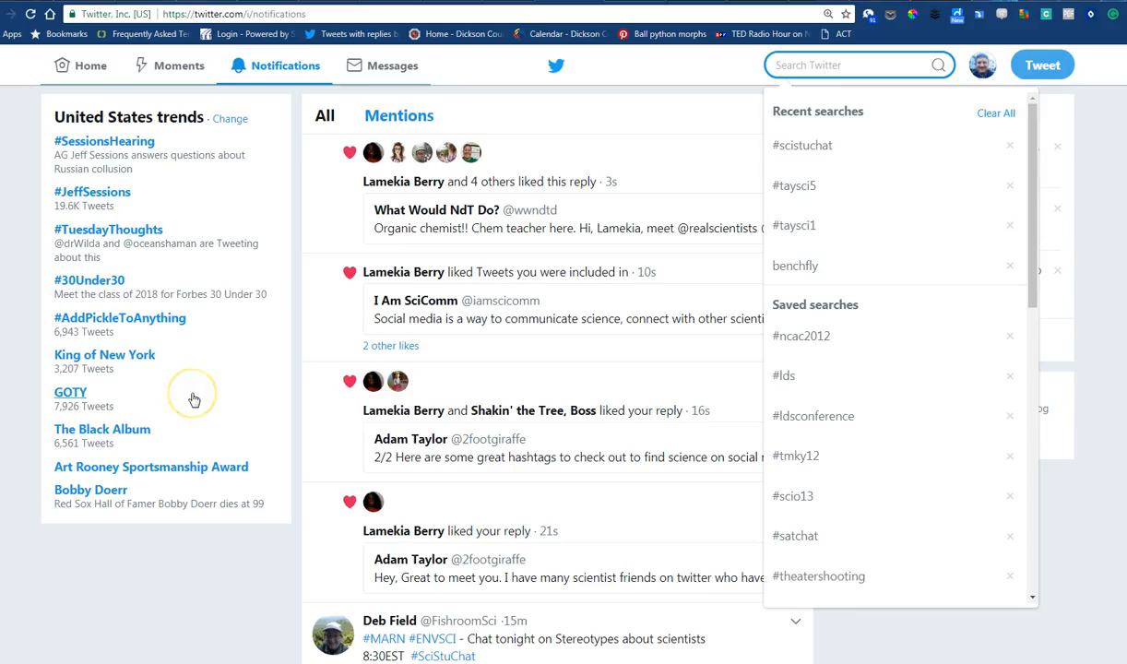
mouse_move(194, 399)
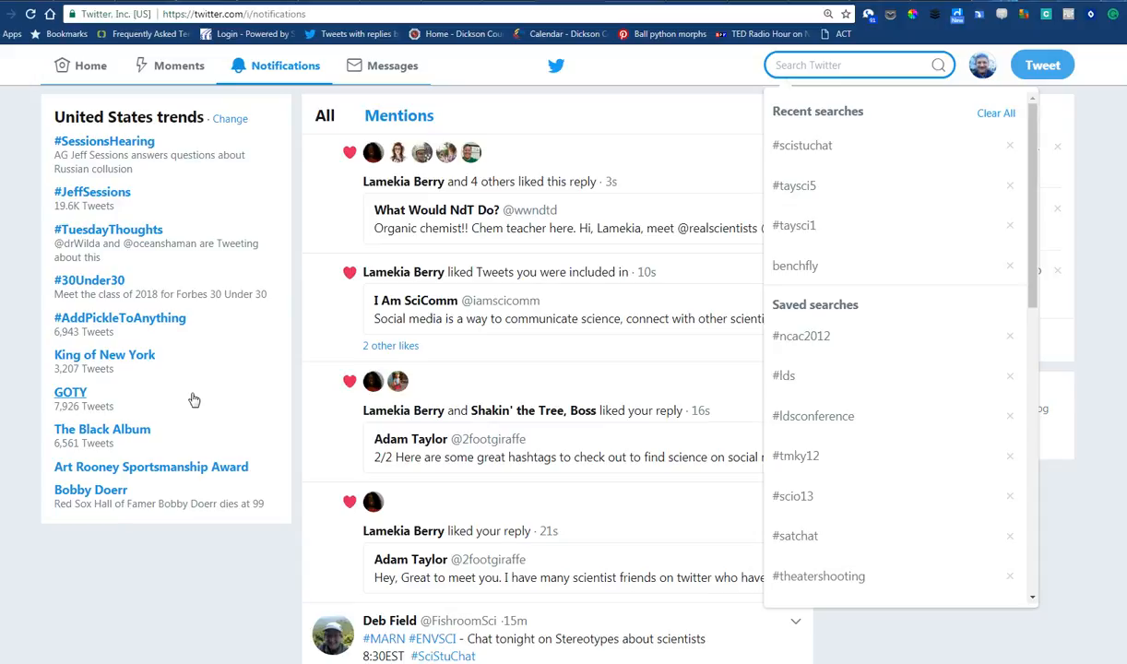
mouse_move(782, 177)
text(#scistuchat)
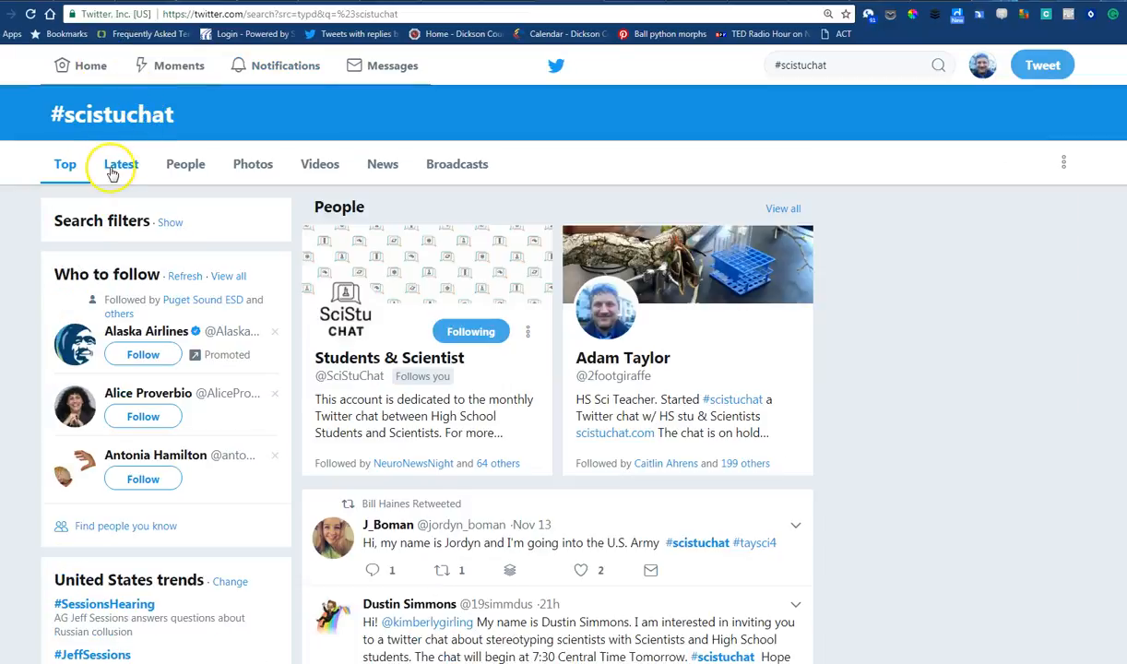
Switch the #scistuchat search results from Top to Latest tweets
click(121, 164)
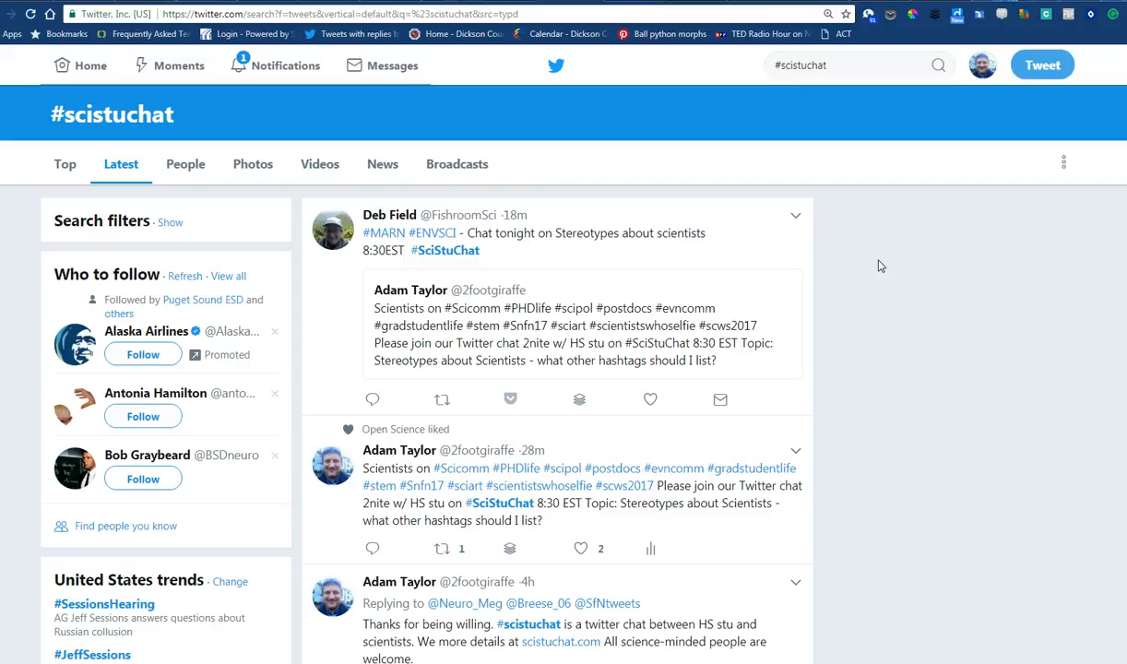
mouse_move(256, 627)
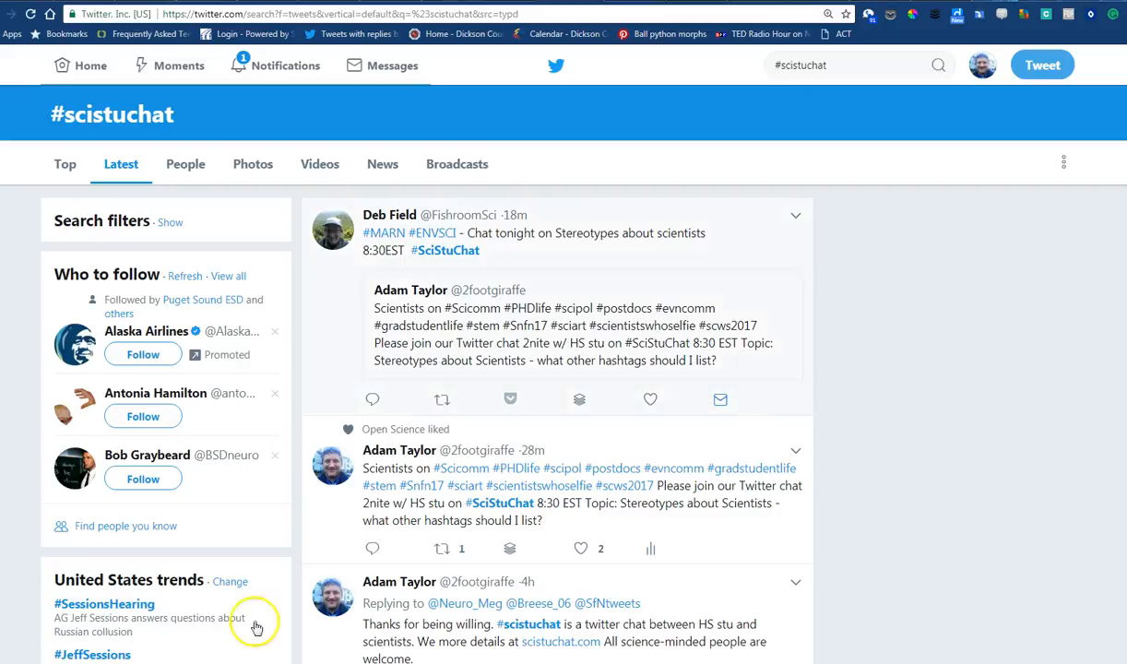
mouse_move(184, 555)
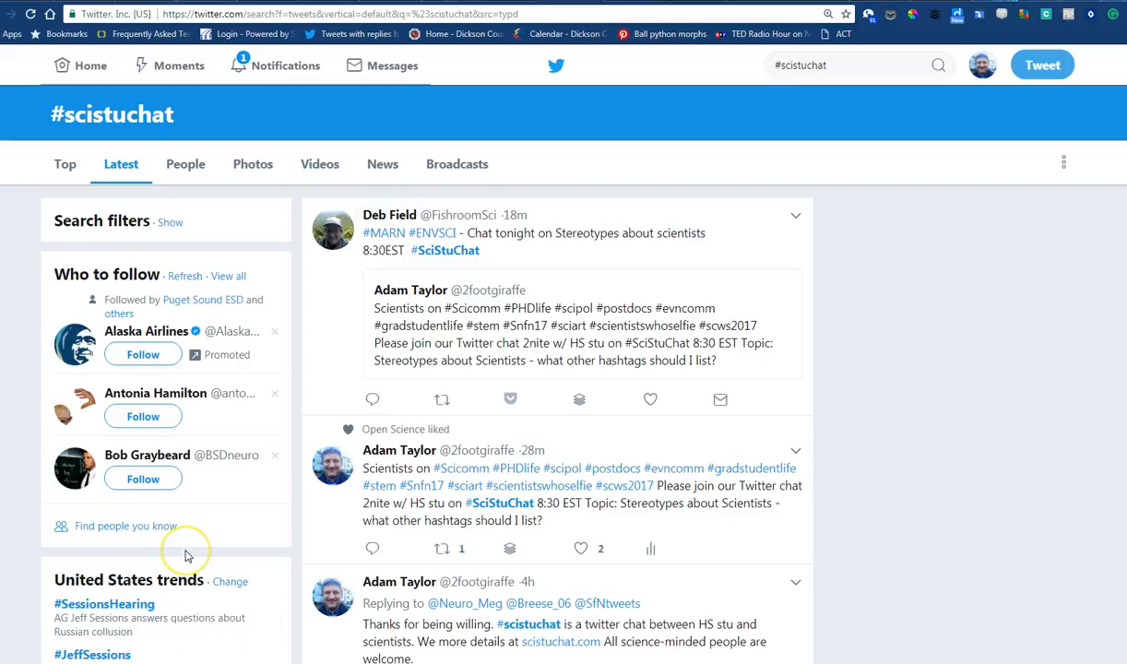
mouse_move(185, 553)
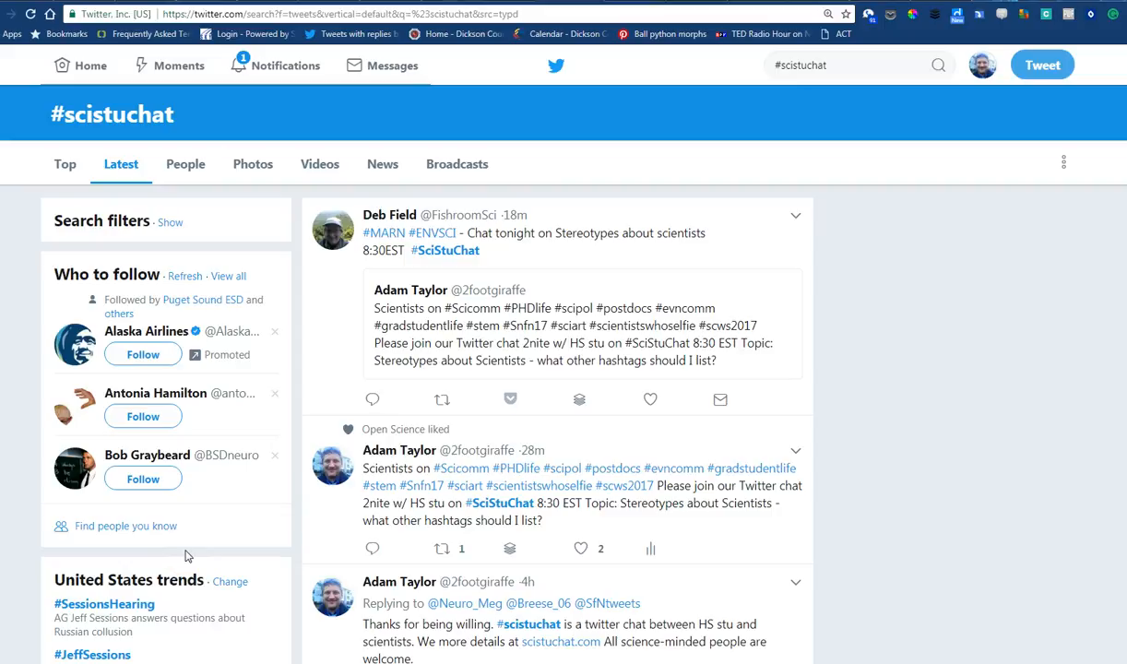
mouse_move(195, 557)
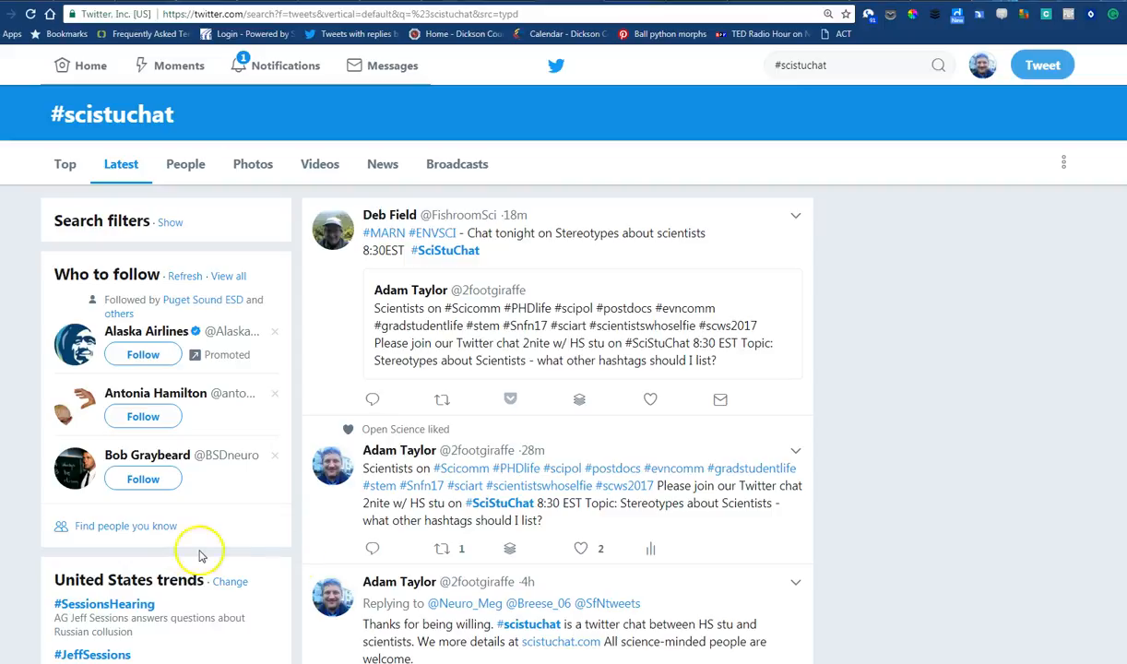
mouse_move(395, 601)
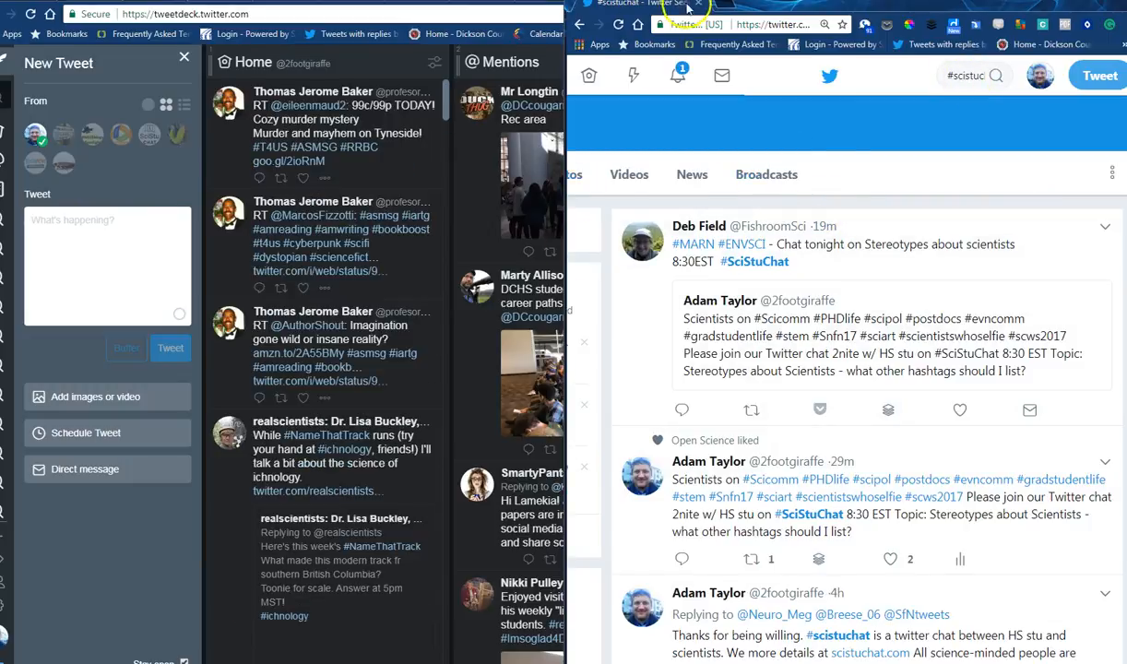
Duplicate the Twitter page into a second window and show Notifications in the left one
right_click(697, 3)
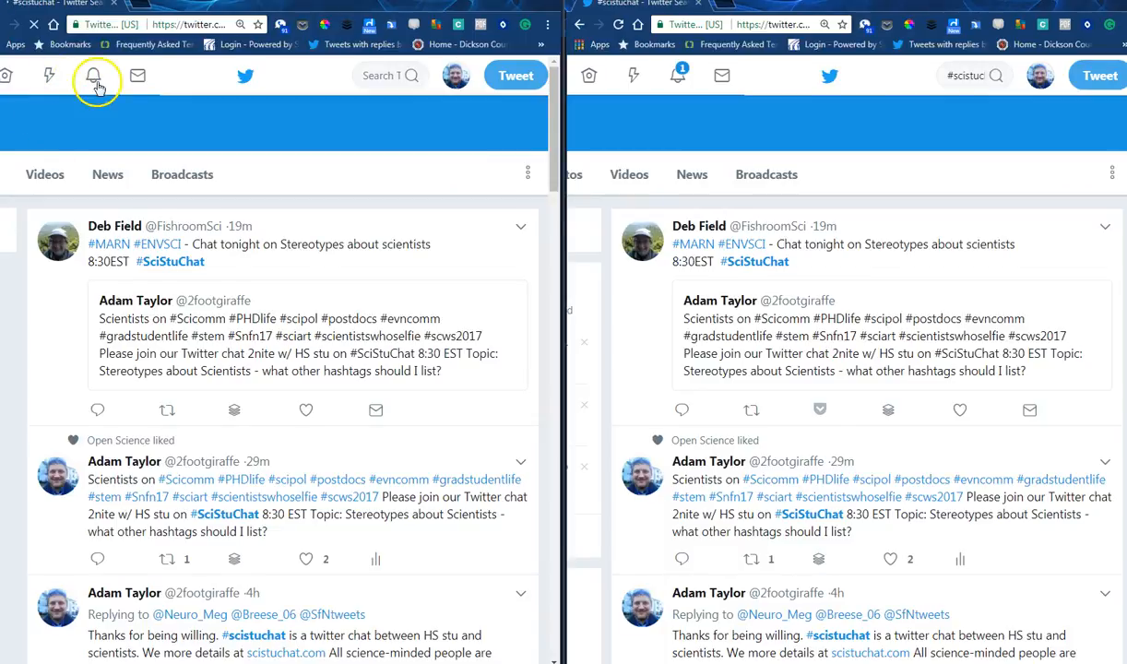
click(92, 76)
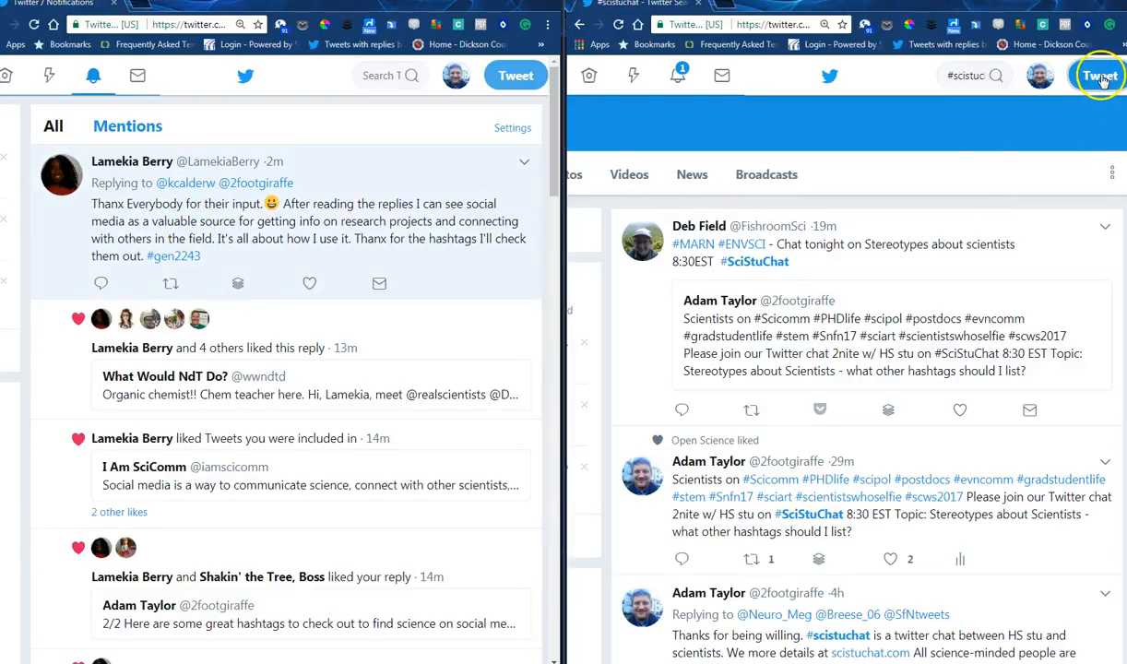
Write a test tweet tagged #scistuchat from the search page and send it
click(1099, 76)
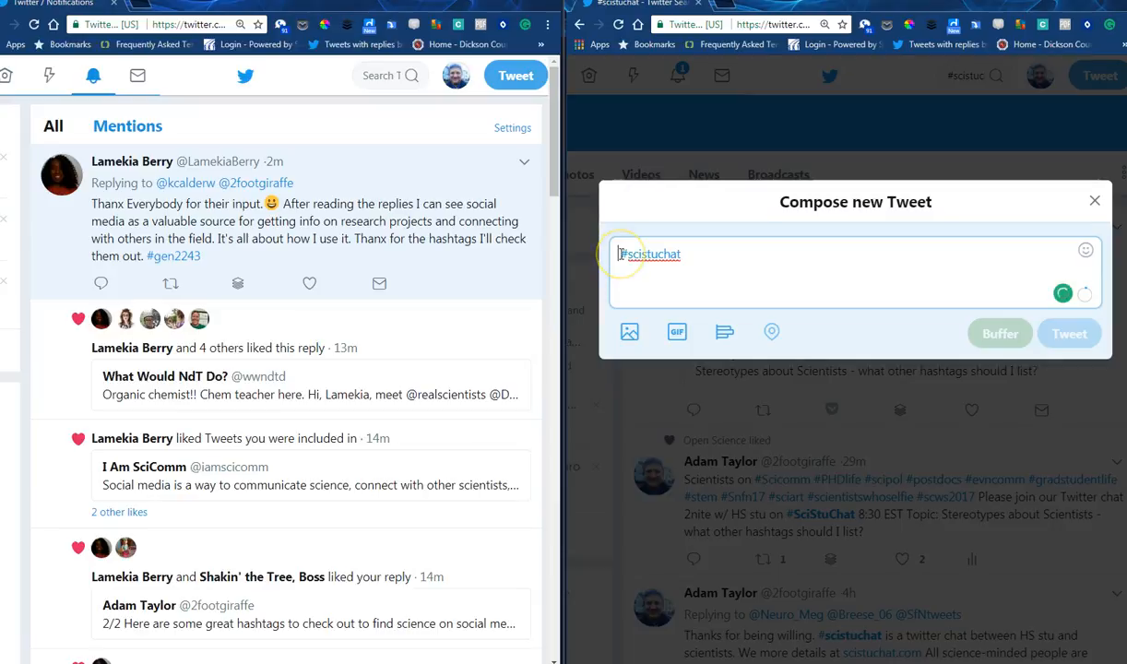
mouse_move(754, 240)
text(adfasdf )
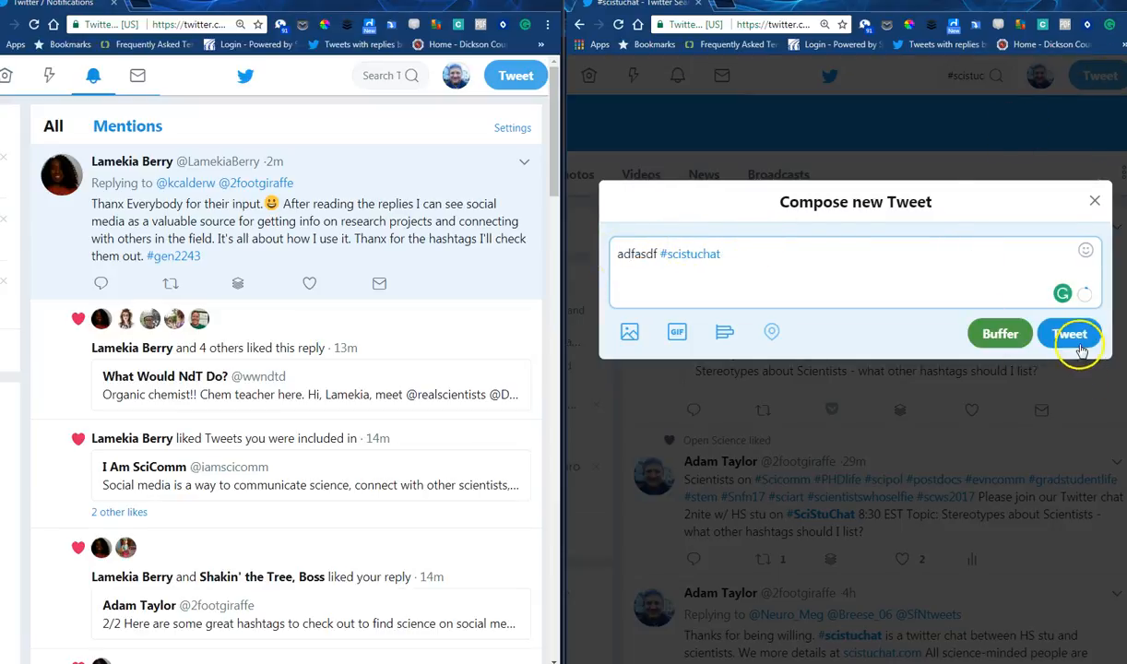
click(1070, 332)
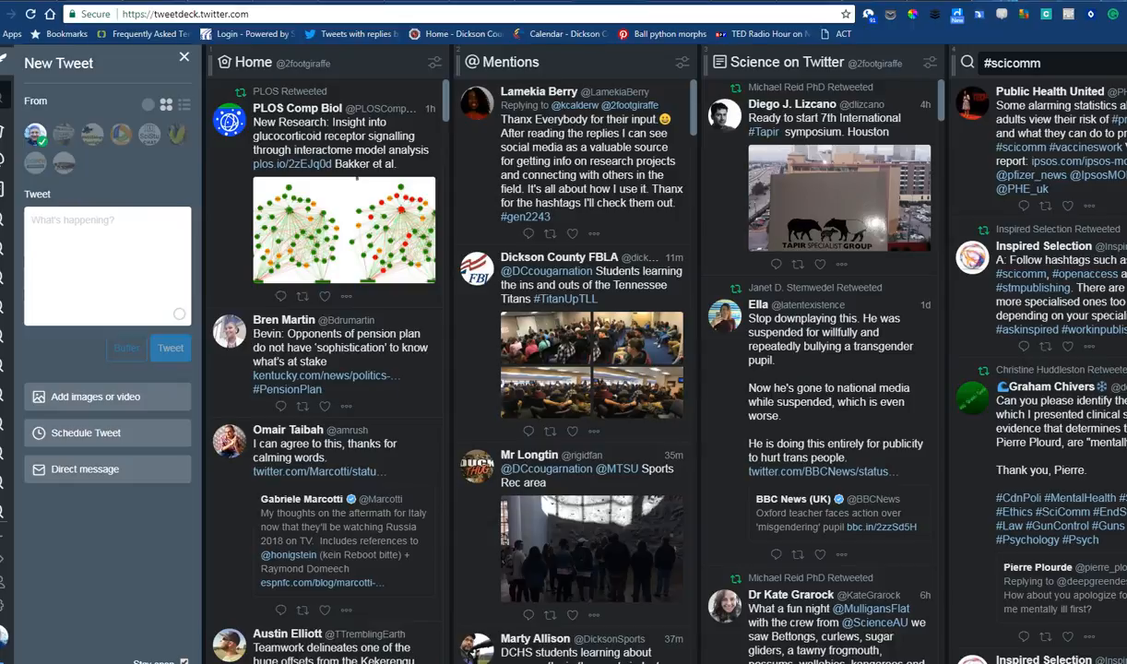
mouse_move(7, 557)
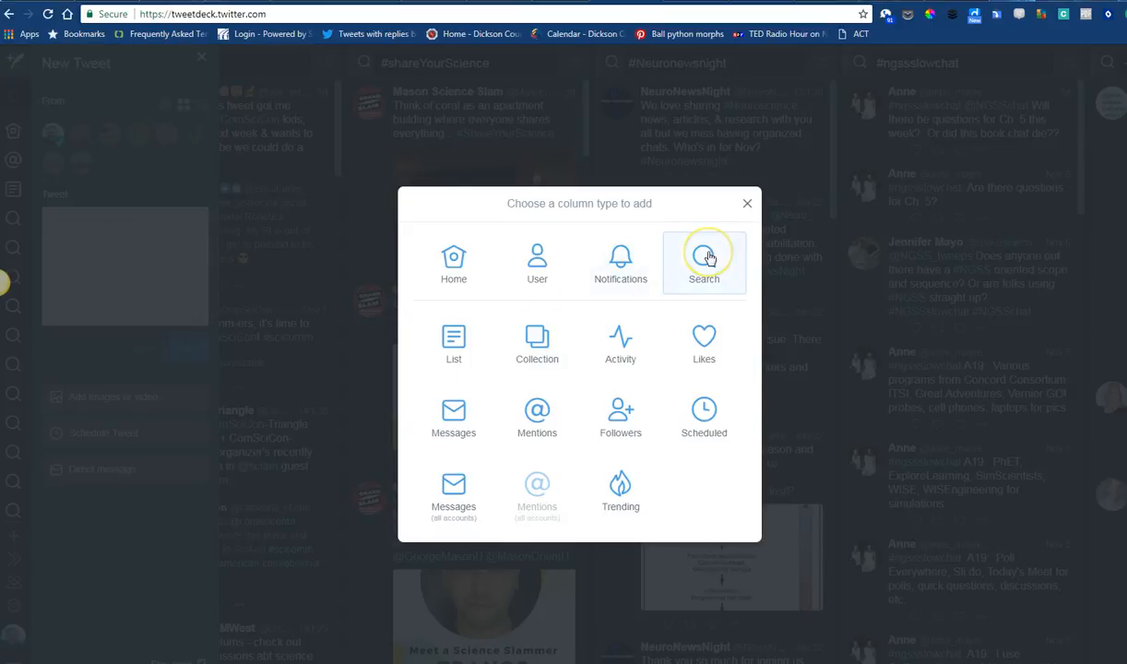
Add a #scistuchat Search column, then a Notifications column for the account
click(705, 261)
text(#scistuchat)
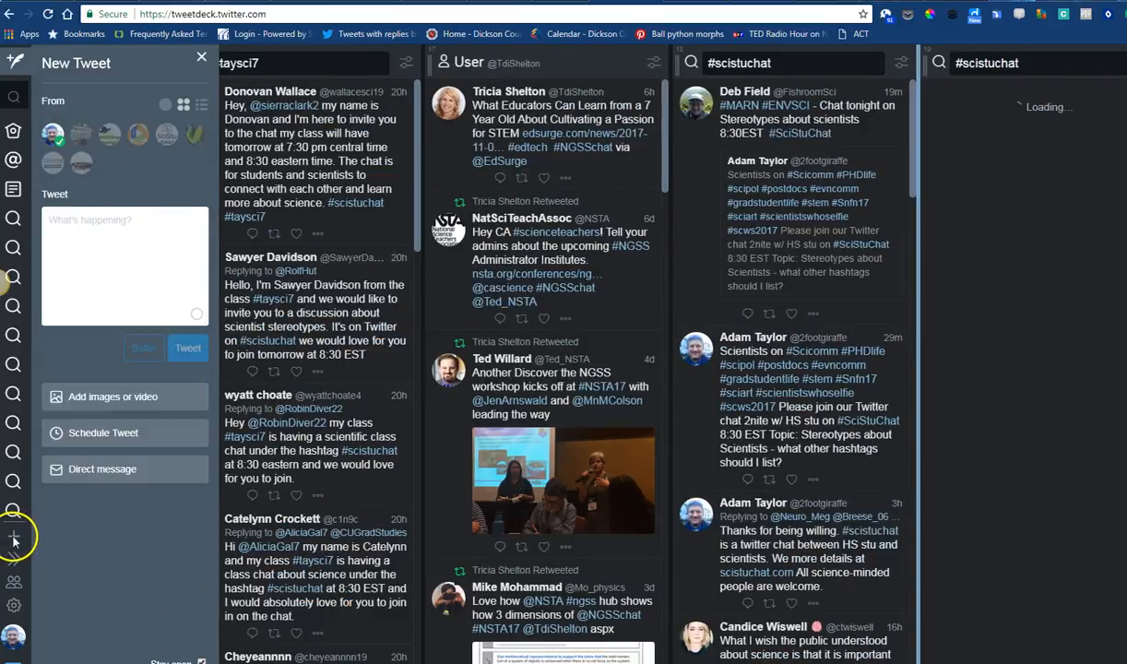
click(12, 536)
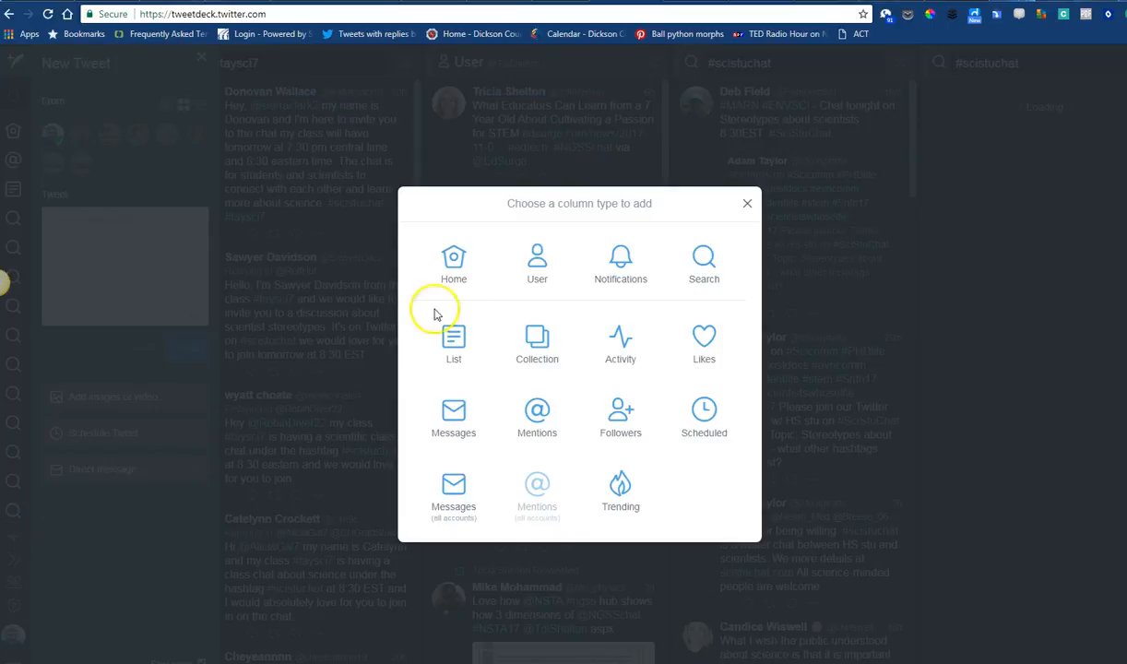
mouse_move(620, 264)
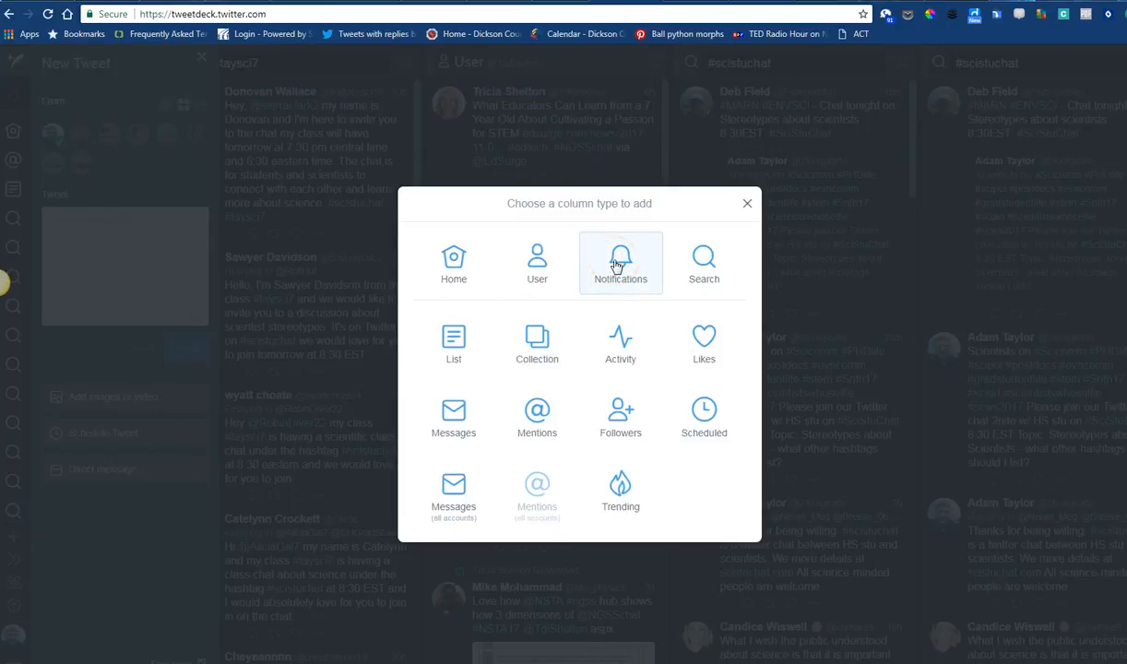
click(620, 262)
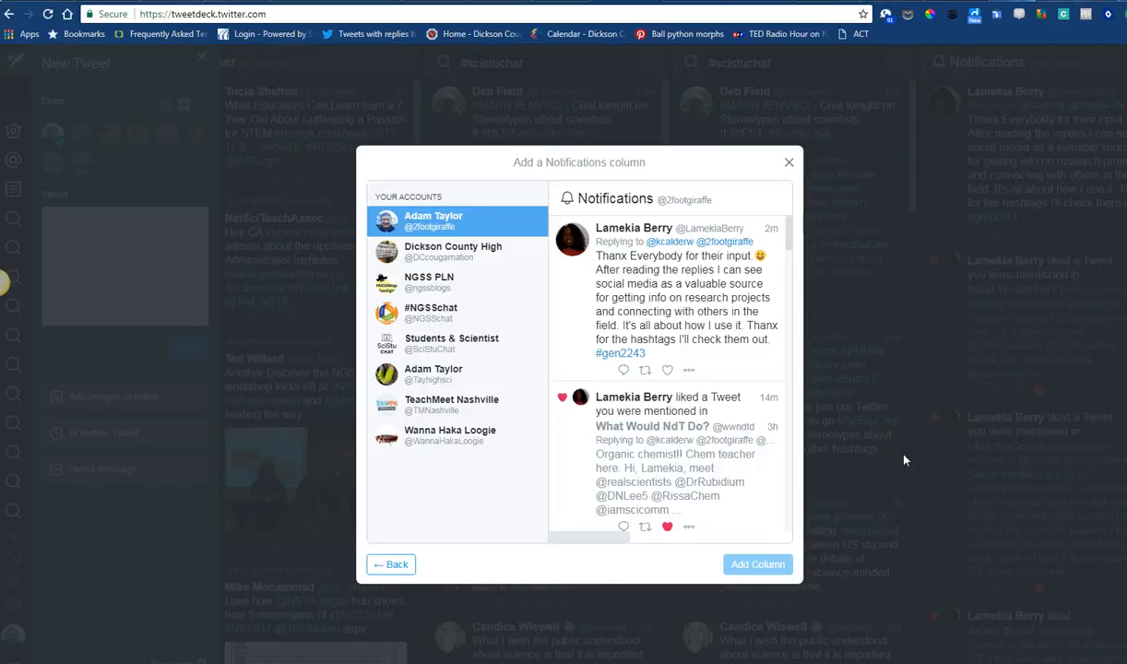
click(790, 162)
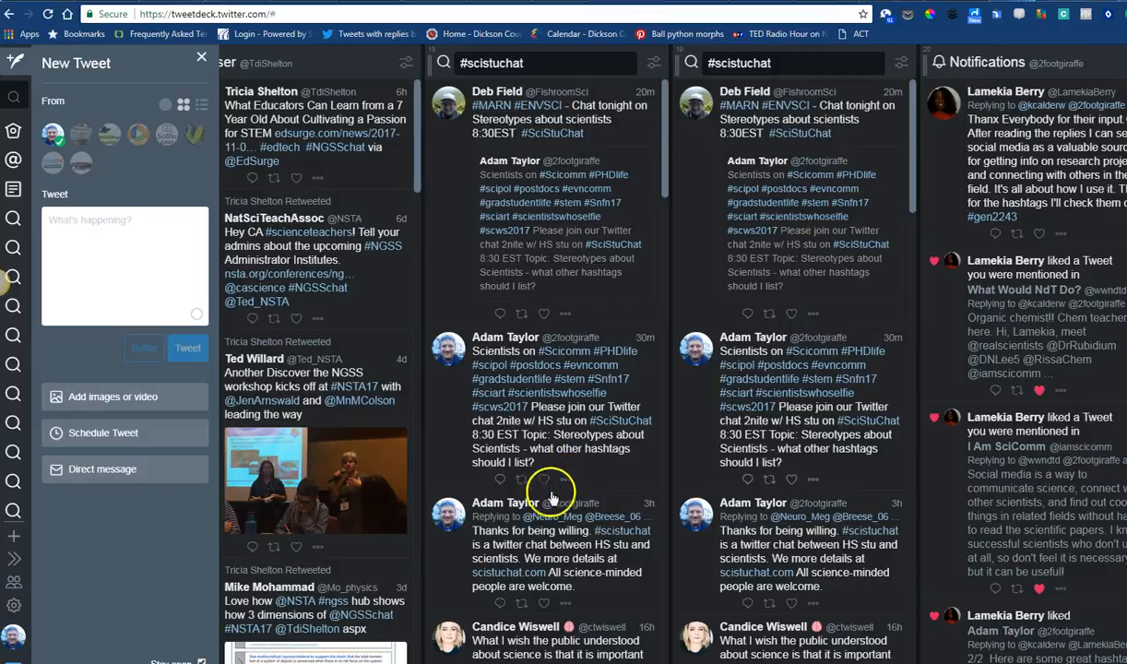
mouse_move(780, 63)
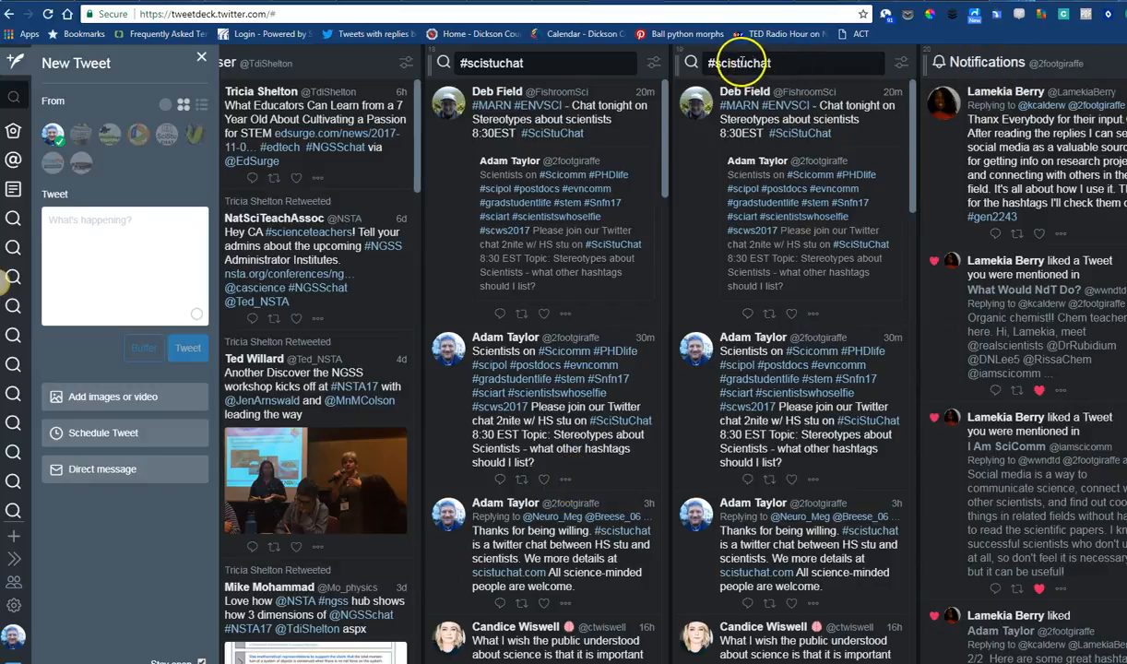
mouse_move(902, 309)
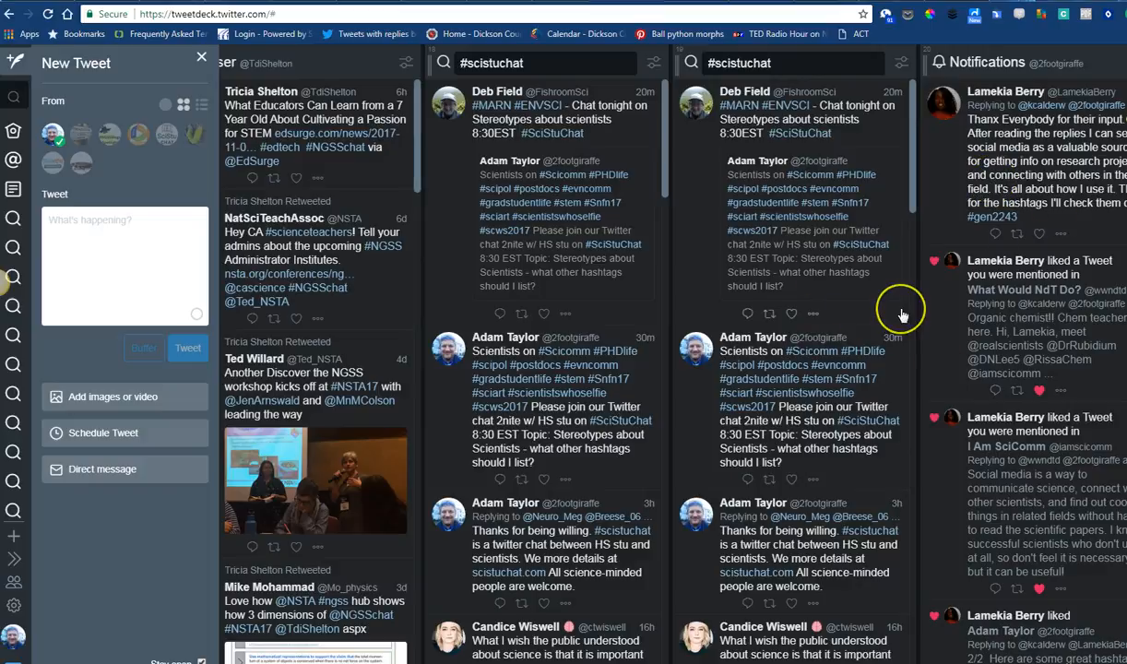
mouse_move(745, 487)
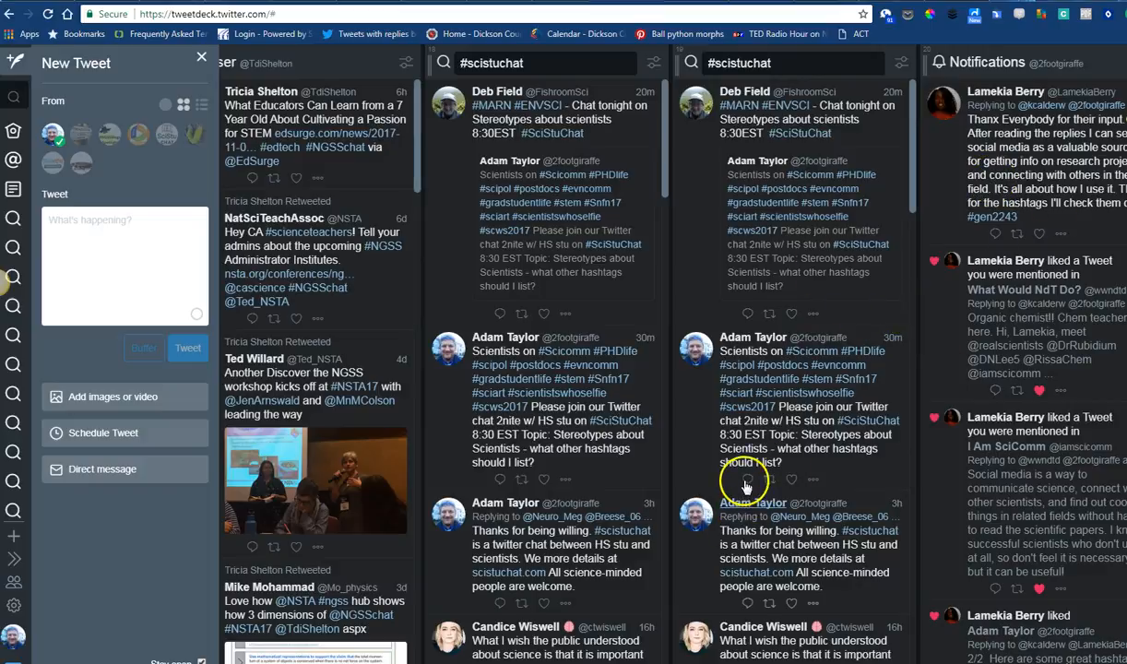
Reply to the #scistuchat column's top tweet announcing tonight's stereotypes chat
click(747, 313)
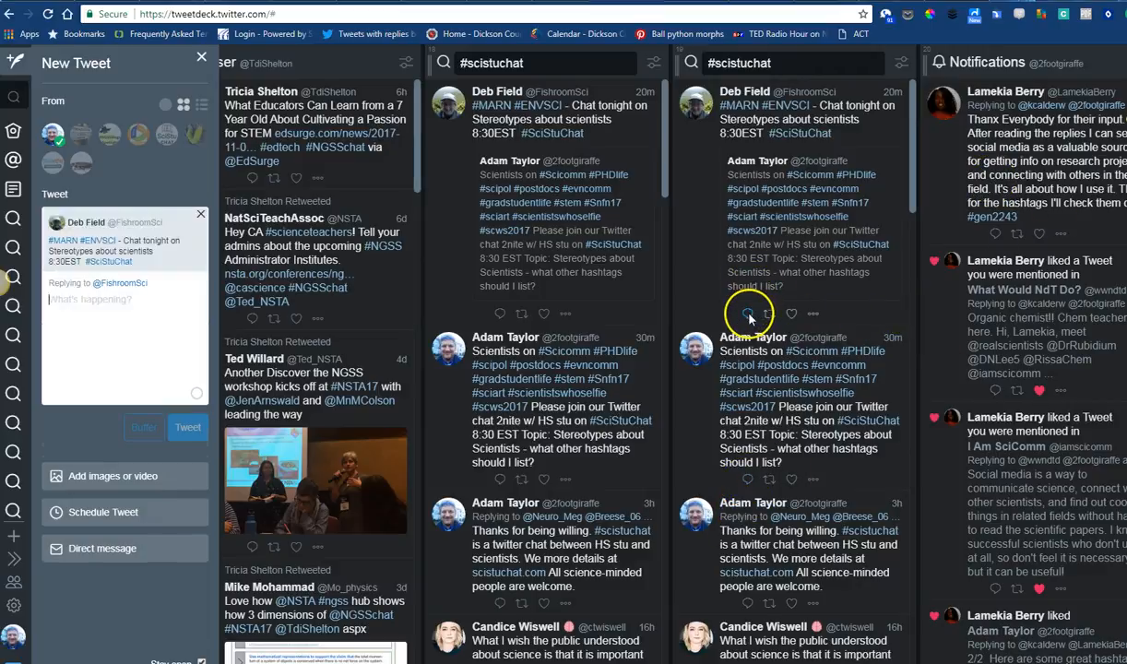